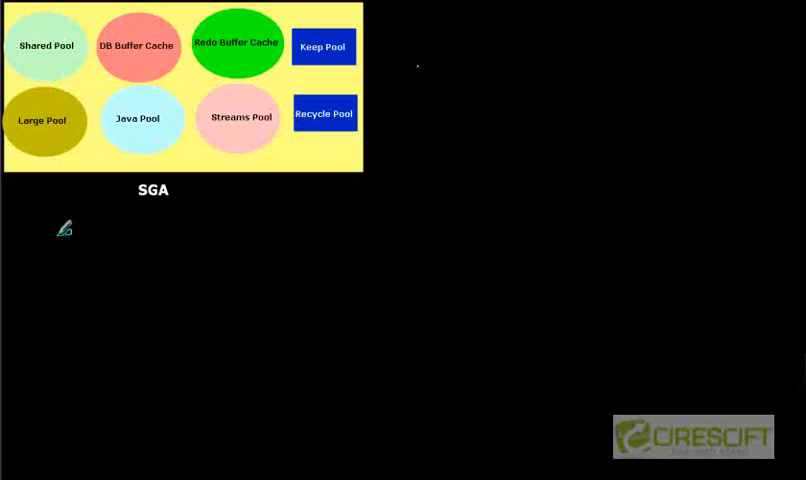
mouse_move(80, 214)
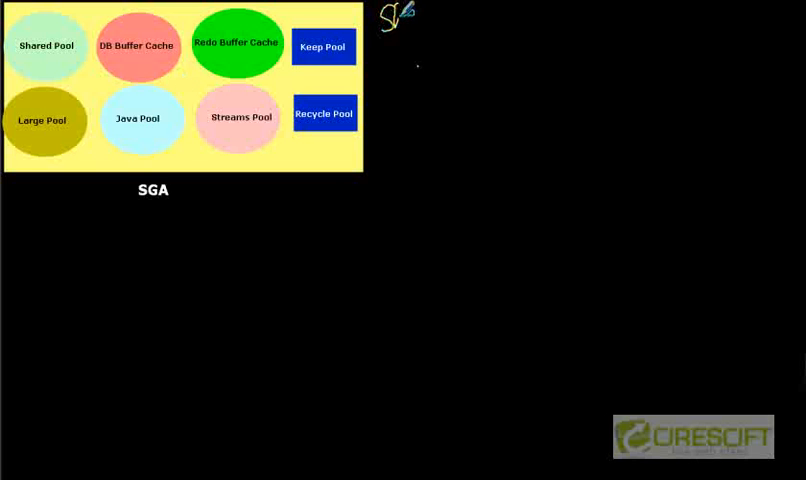
Step: Handwrite 'Shared Pool' with the pen beside the SGA diagram of memory pools
type("Shared Pool")
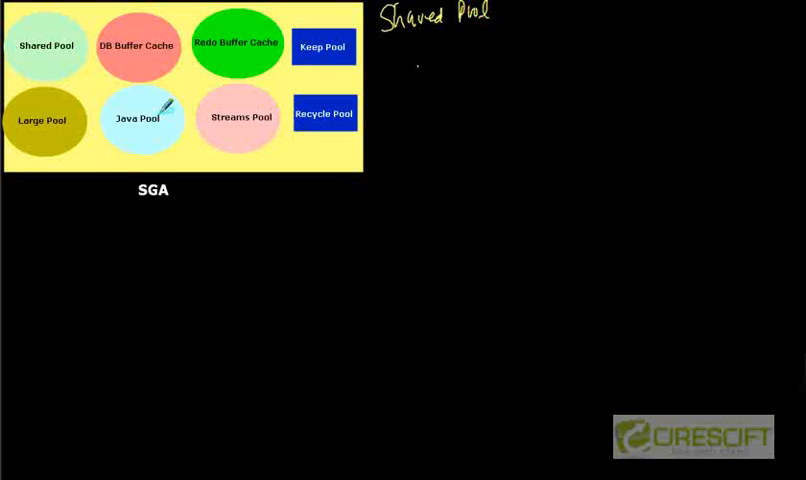
mouse_move(200, 140)
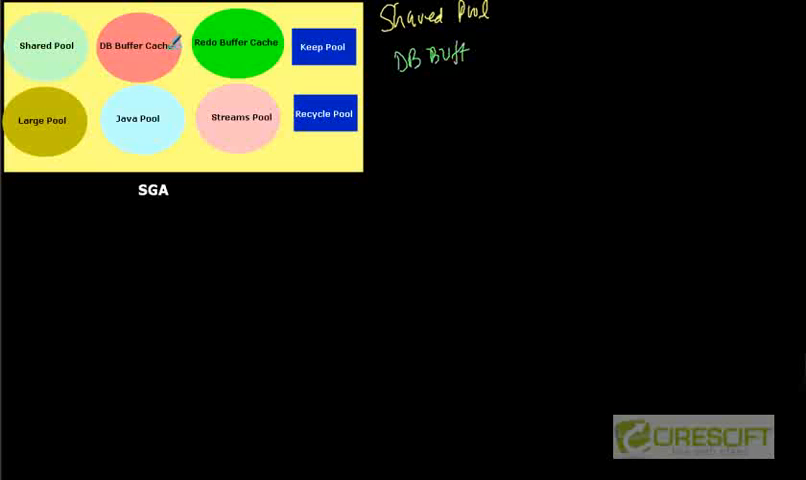
left_click_drag(400, 62, 460, 56)
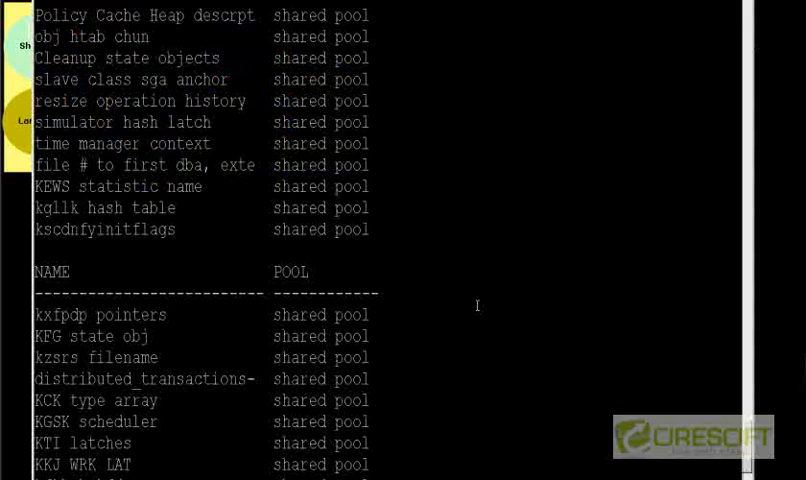
Step: Reach the end of the 594-row listing and describe v$sgastat to see POOL, NAME and BYTES columns
scroll("down", 3)
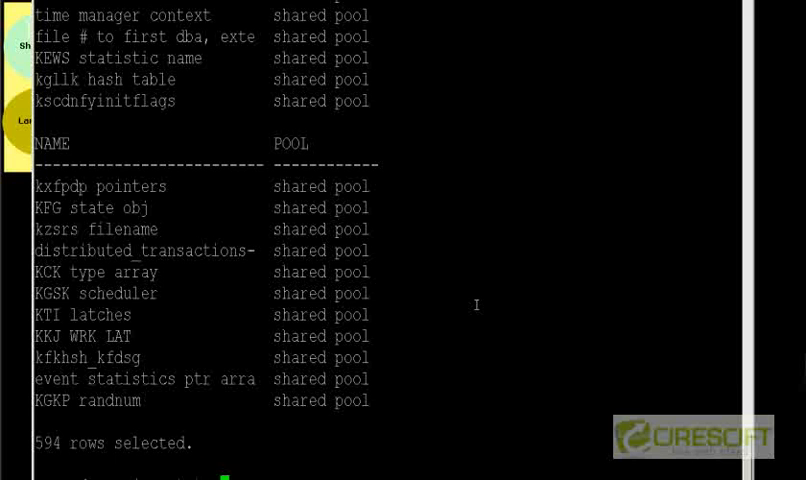
type("desc v$sgastat ;")
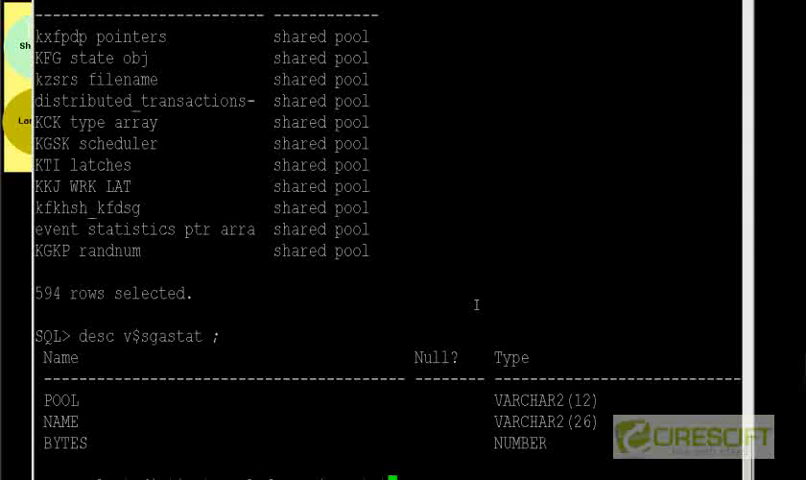
Step: Run select distinct pool from v$sgastat to list java pool, shared pool and large pool
type("select distinct pool from v$sgastat ;")
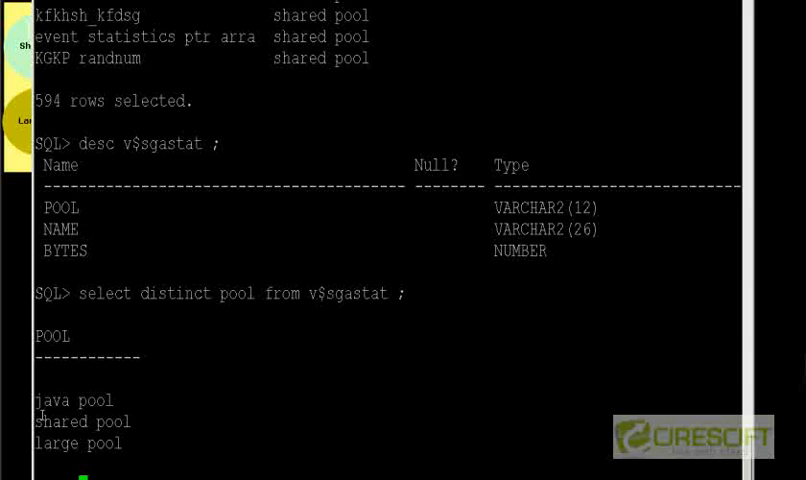
Step: Grab the 'shared pool' name from the result for use in the next query
double_click(80, 420)
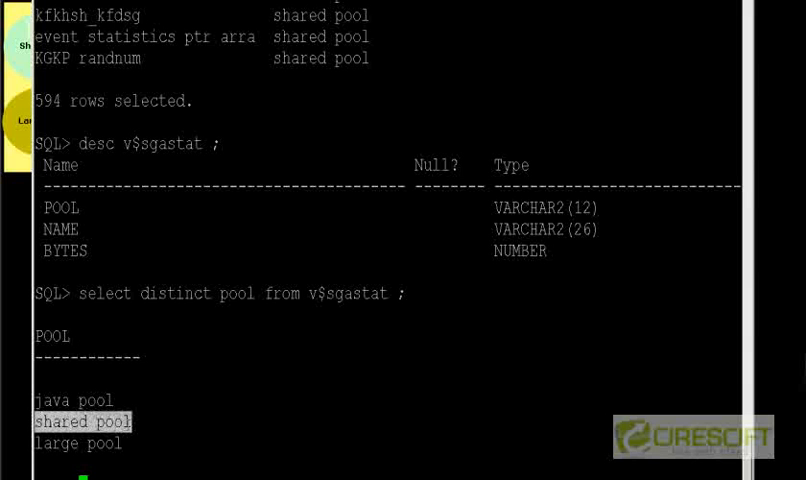
mouse_move(144, 412)
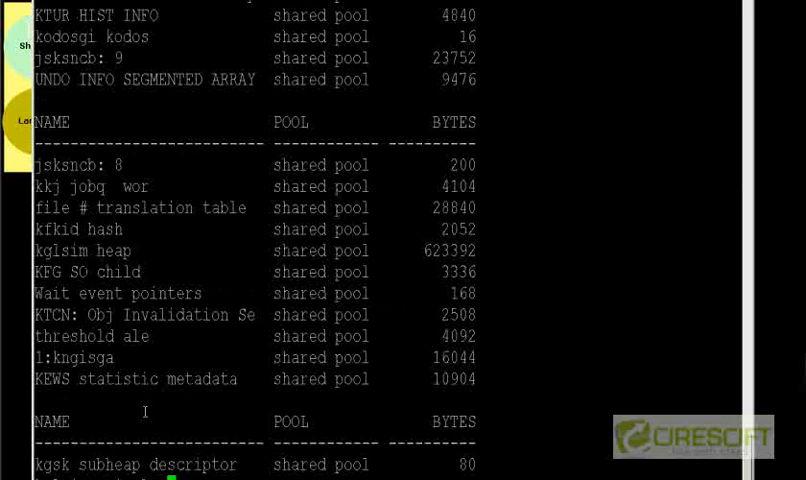
scroll("down", 3)
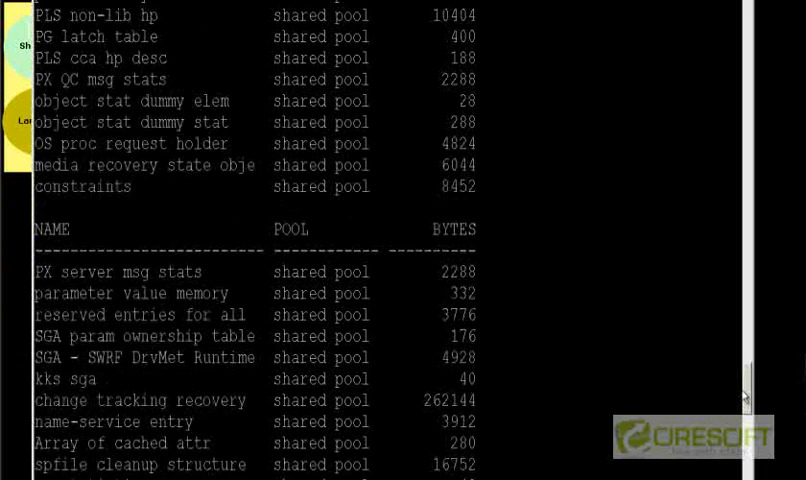
scroll("up", 3)
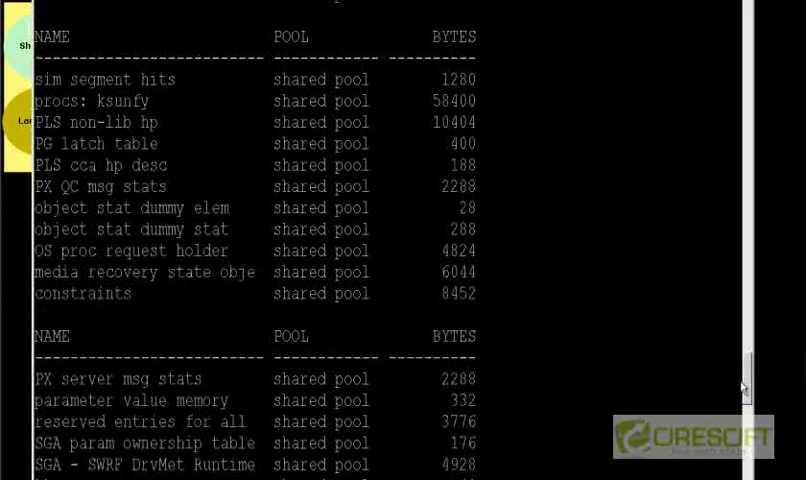
scroll("down", 3)
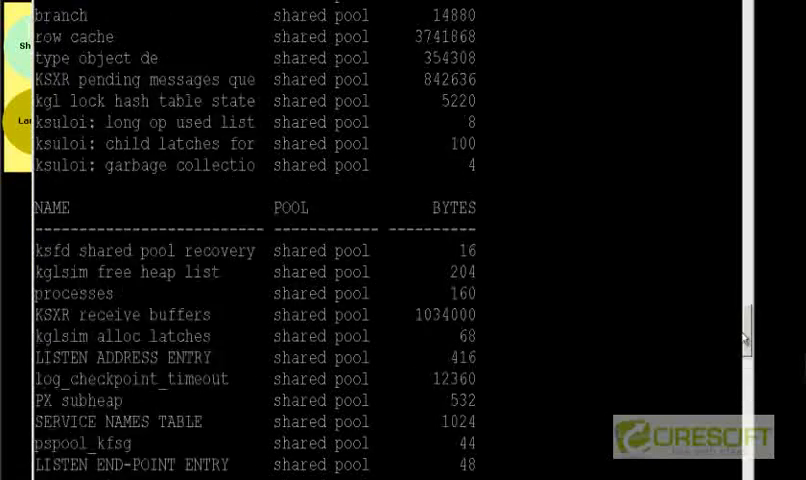
scroll("down", 3)
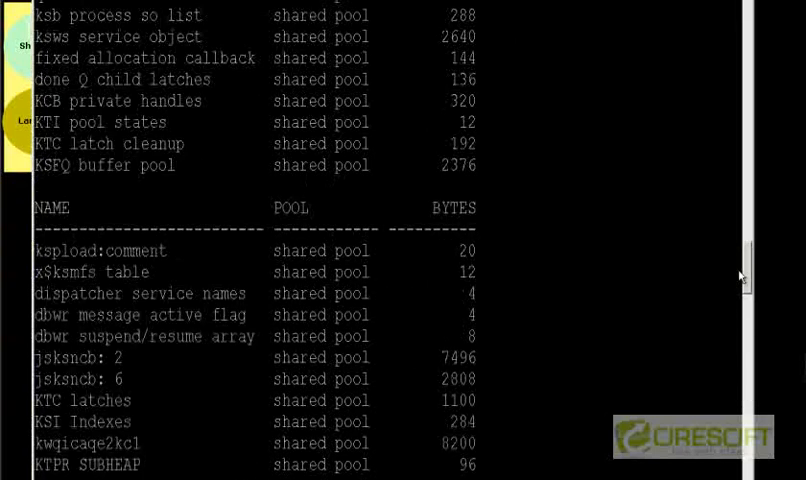
mouse_move(734, 272)
type("/")
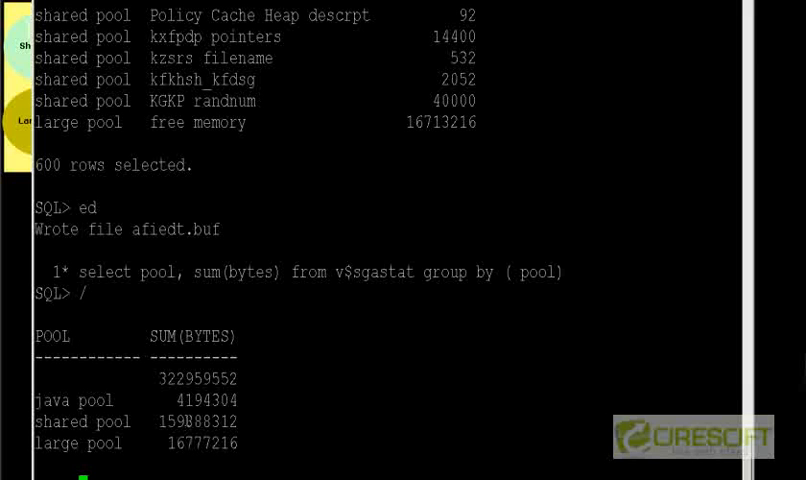
Step: Select a pool name in the output while preparing the per-pool sum(bytes) query
double_click(170, 420)
type("show parameter sga_target ;")
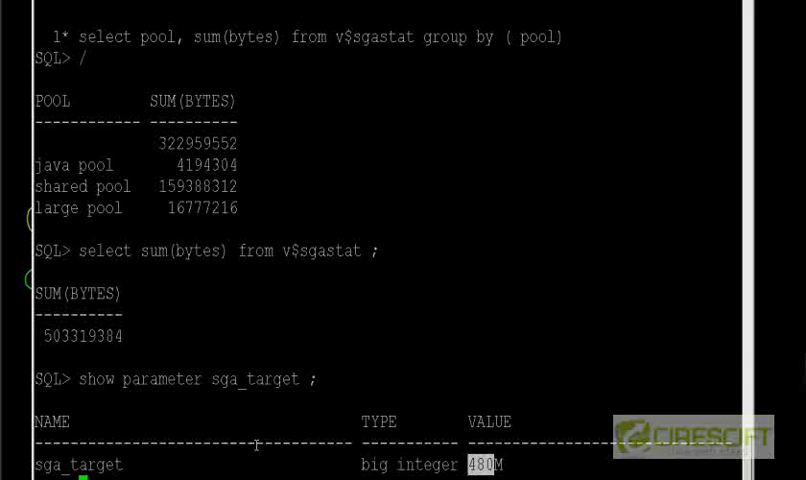
mouse_move(282, 400)
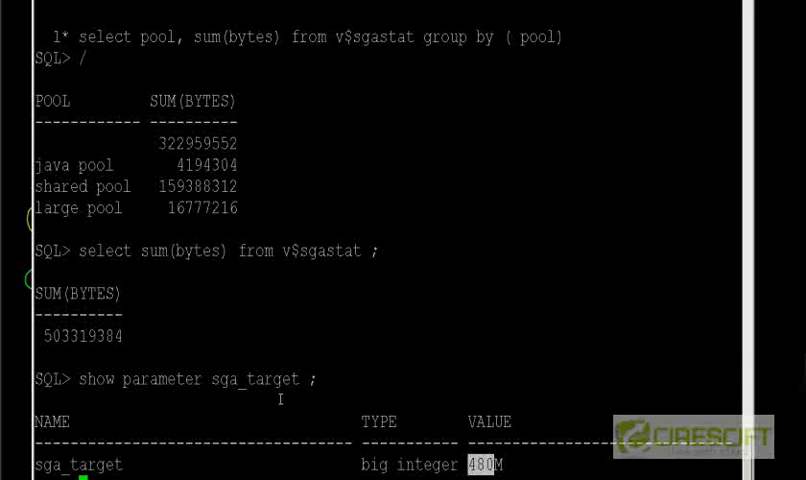